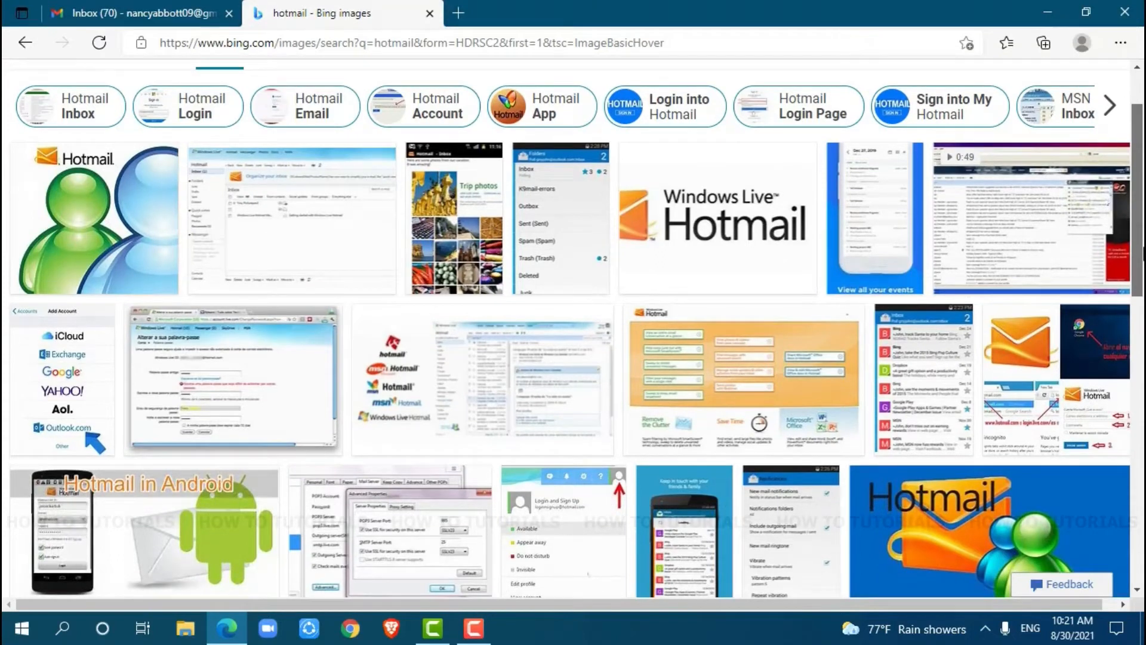
Step: Bring Microsoft Edge back up with the Outlook.com inbox loaded in a new tab
{"action": "scroll", "scroll_direction": "down", "scroll_amount": 3}
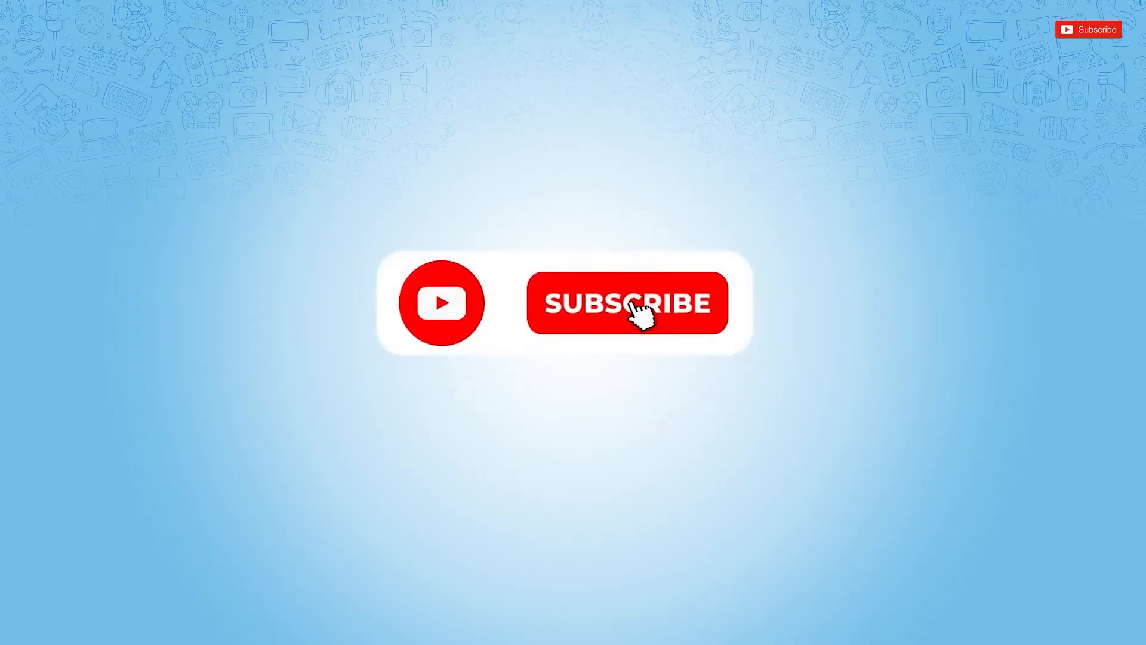
{"action": "left_click", "coordinate": [627, 302]}
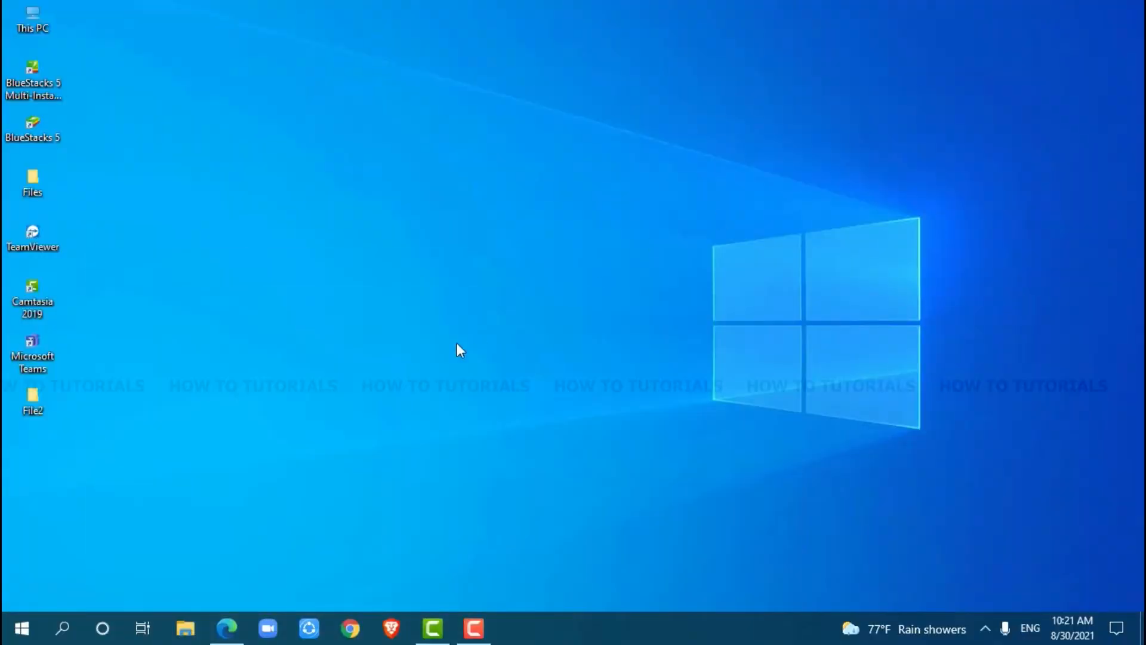
{"action": "mouse_move", "coordinate": [251, 566]}
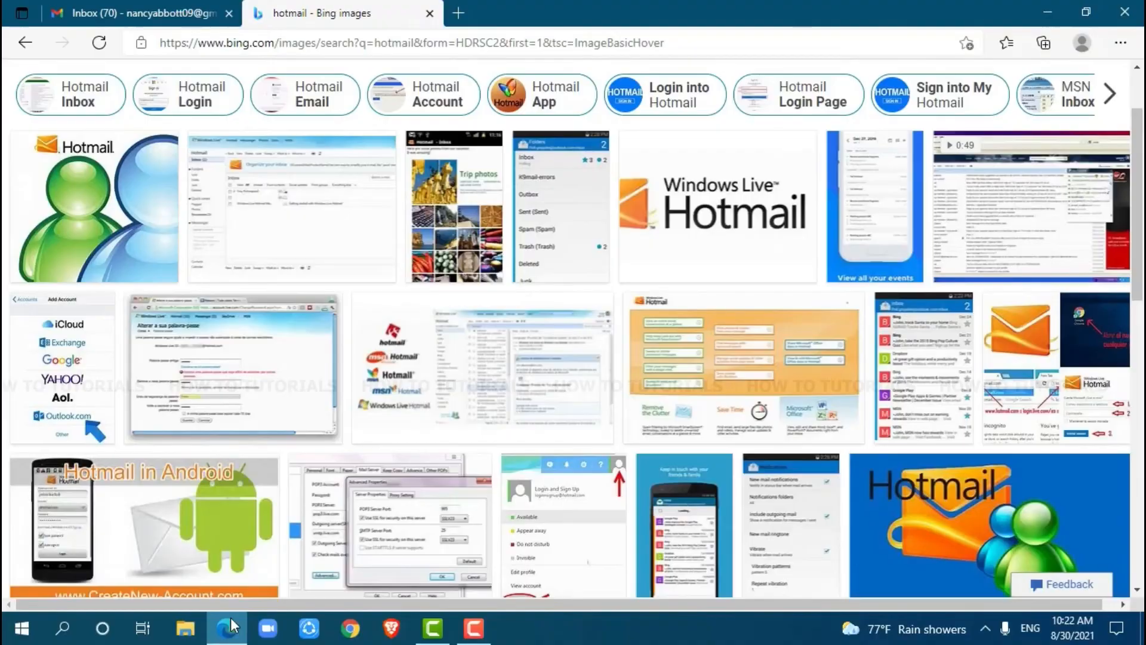
{"action": "left_click", "coordinate": [656, 12]}
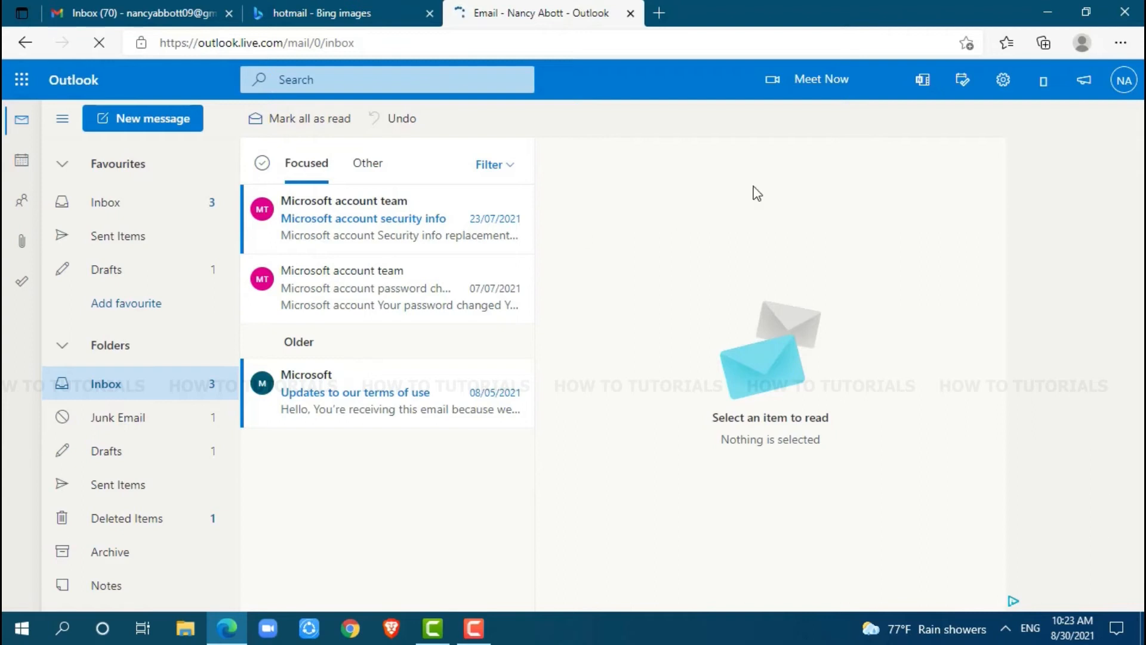
Step: Show the quick settings pane beside the inbox via the gear icon
{"action": "left_click", "coordinate": [1002, 80]}
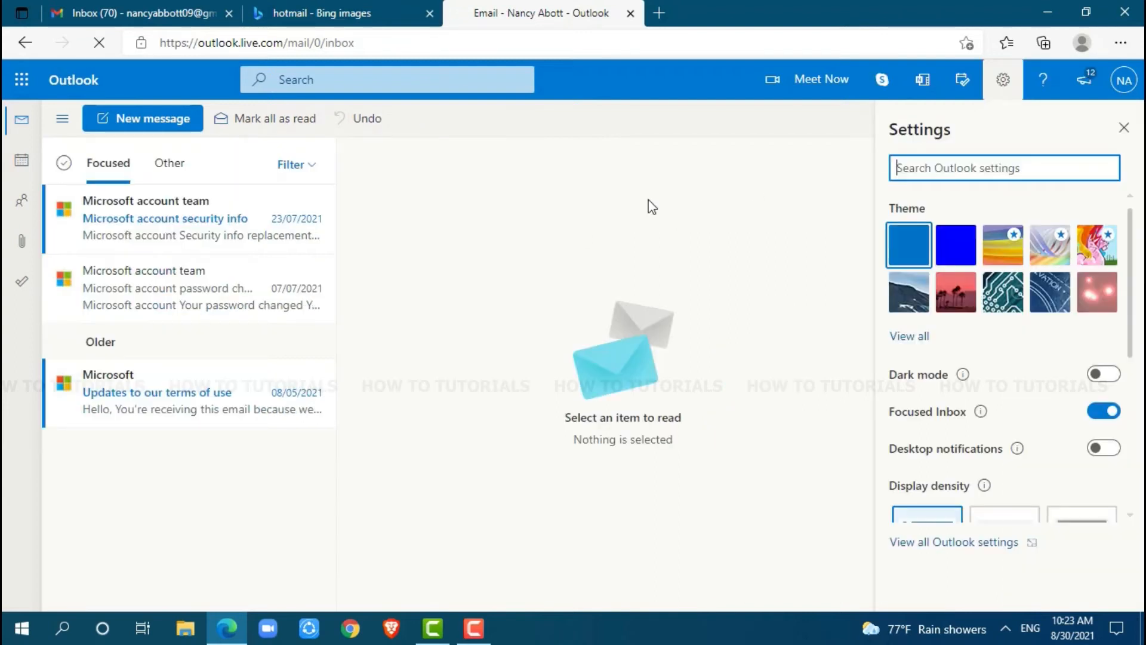
{"action": "mouse_move", "coordinate": [784, 326]}
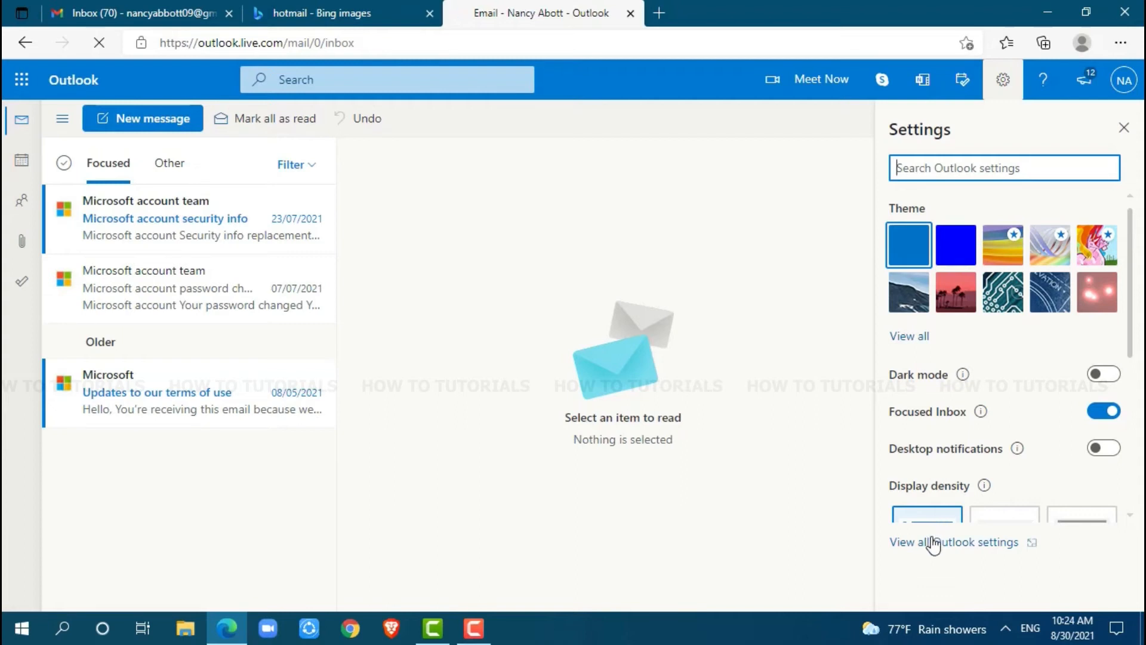
Step: Go to all Outlook settings and select the Email category
{"action": "left_click", "coordinate": [954, 542]}
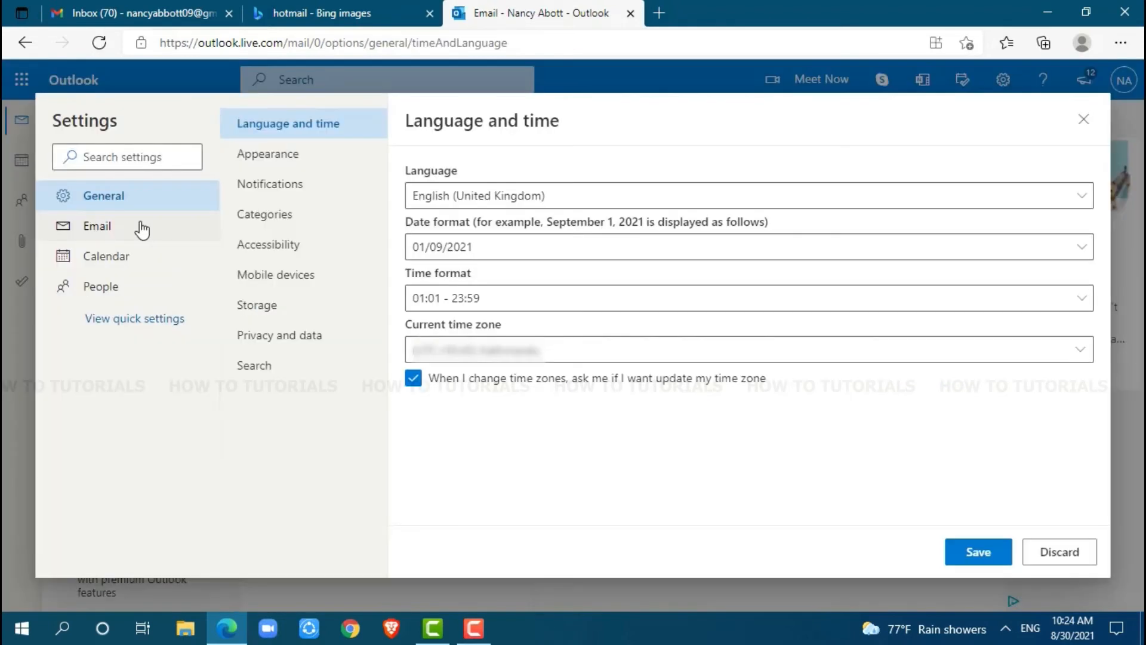
{"action": "left_click", "coordinate": [96, 226]}
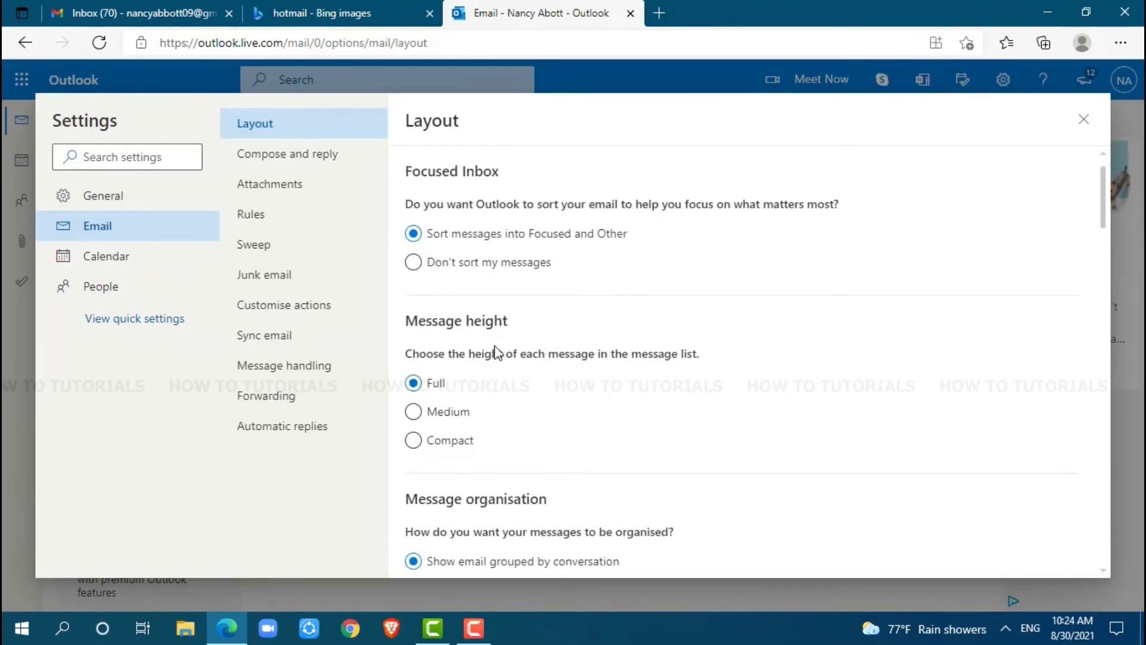
{"action": "mouse_move", "coordinate": [346, 332]}
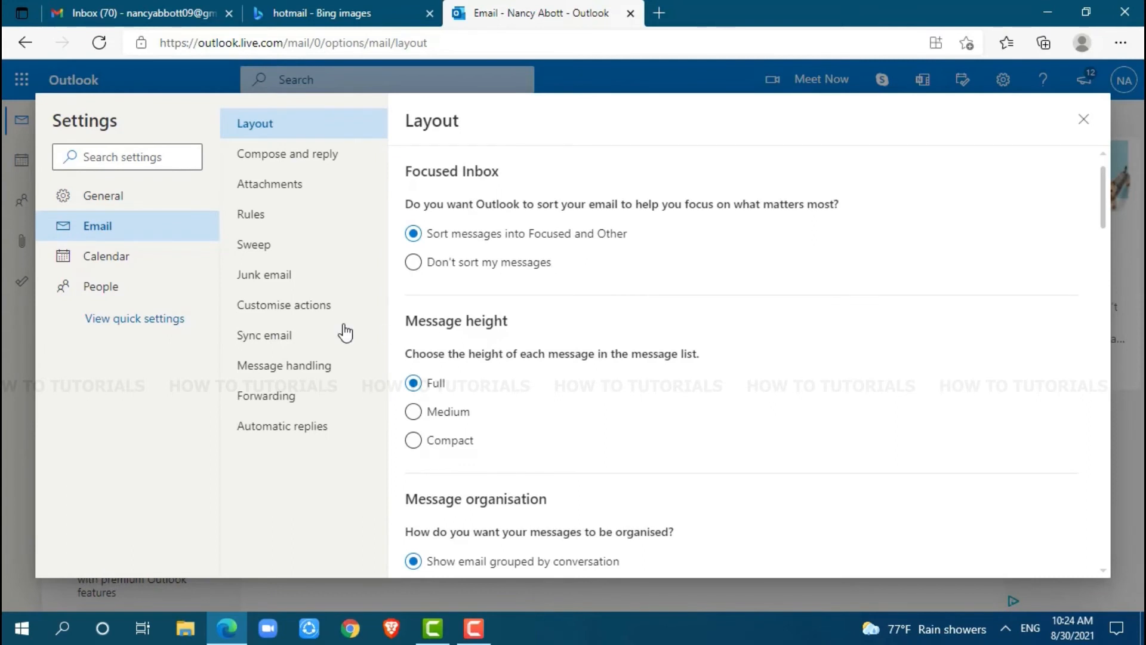
{"action": "mouse_move", "coordinate": [285, 304]}
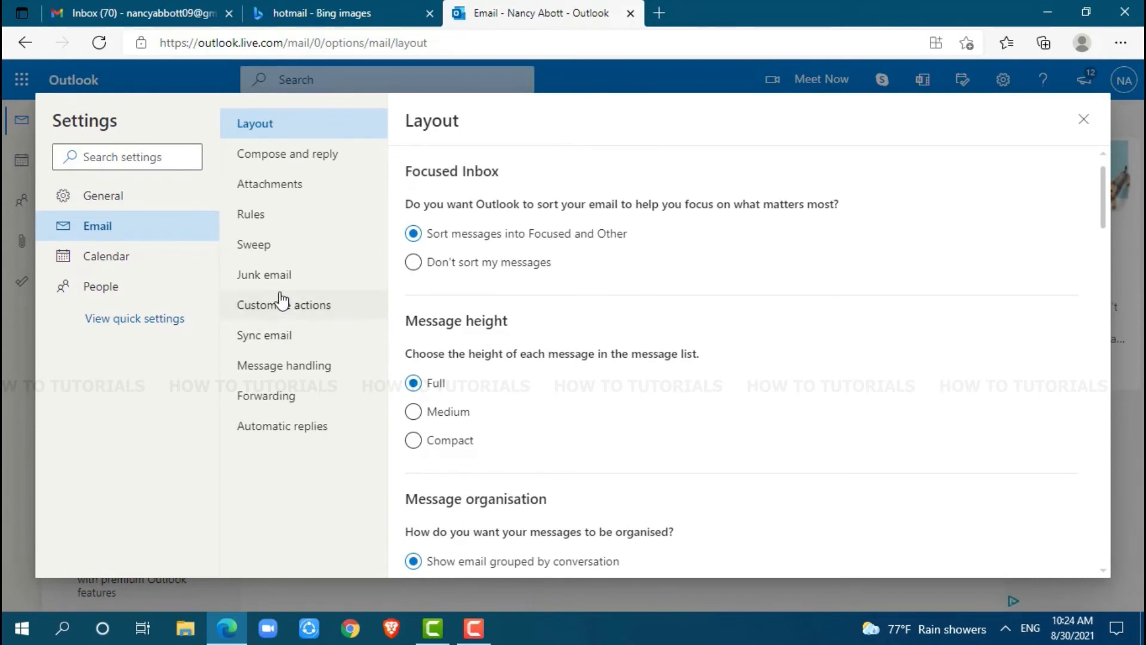
Step: Switch to the Junk email settings listing one blocked sender
{"action": "left_click", "coordinate": [264, 275]}
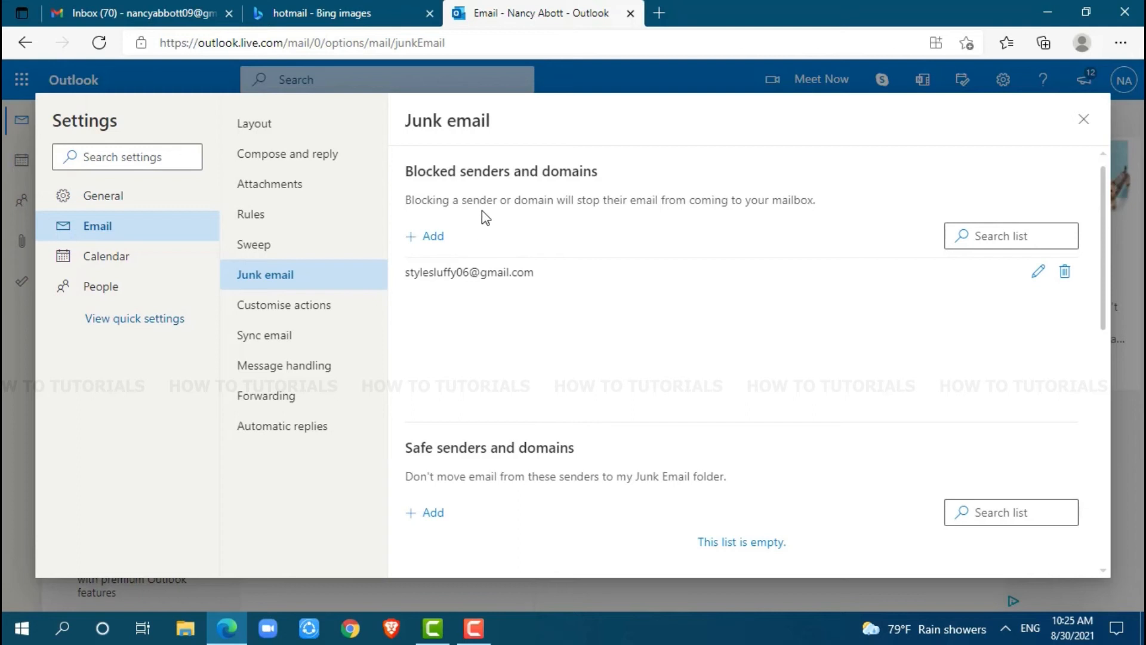
{"action": "mouse_move", "coordinate": [578, 192]}
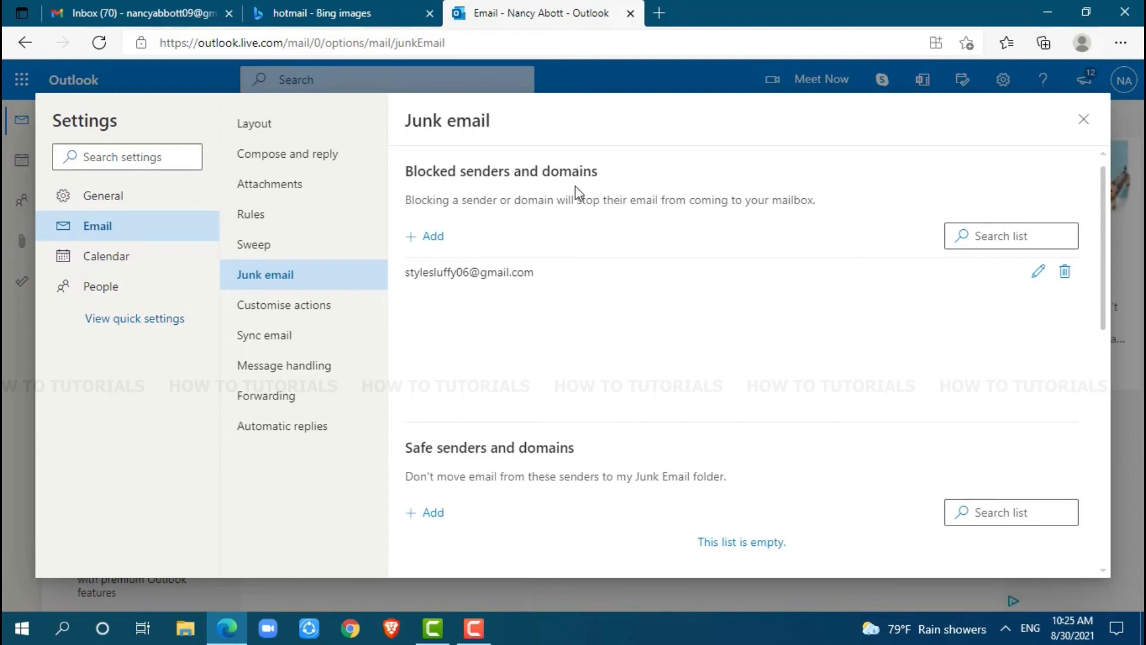
{"action": "mouse_move", "coordinate": [691, 265]}
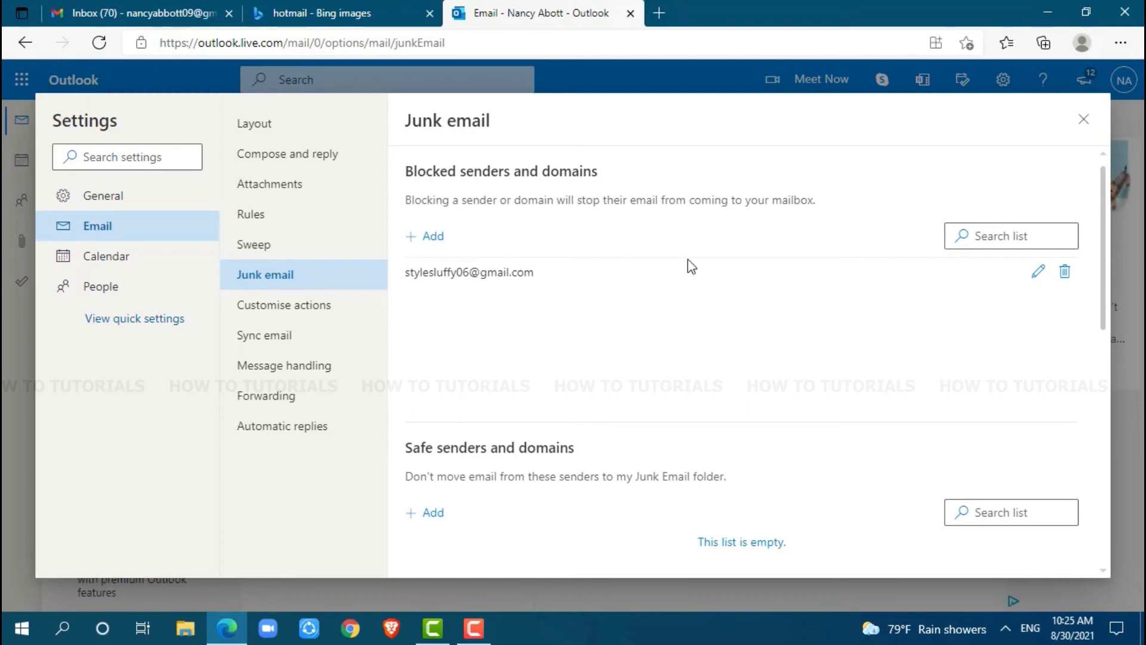
{"action": "mouse_move", "coordinate": [517, 259]}
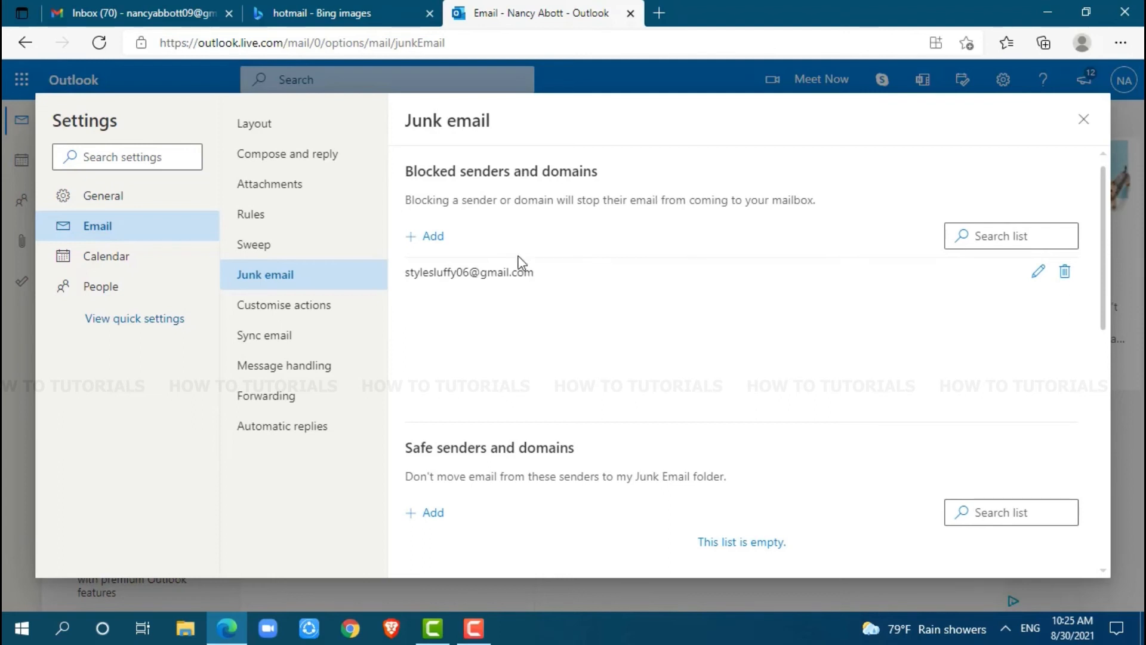
{"action": "mouse_move", "coordinate": [730, 291]}
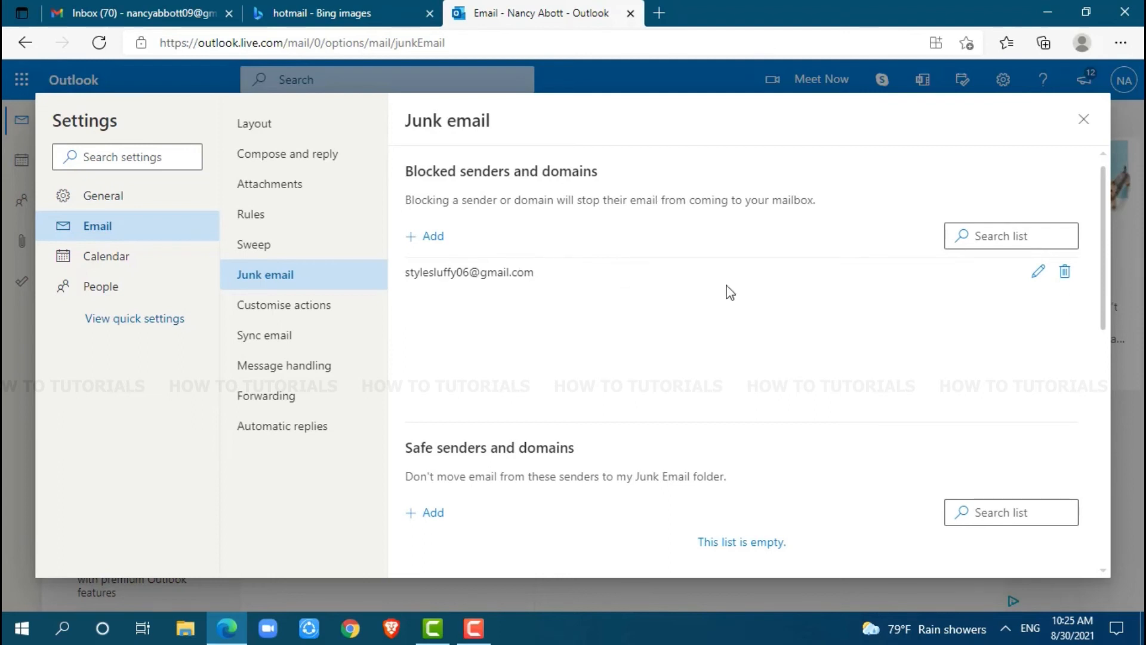
Step: Remove the only blocked address, leaving the blocked senders and domains list empty
{"action": "left_click", "coordinate": [1063, 271]}
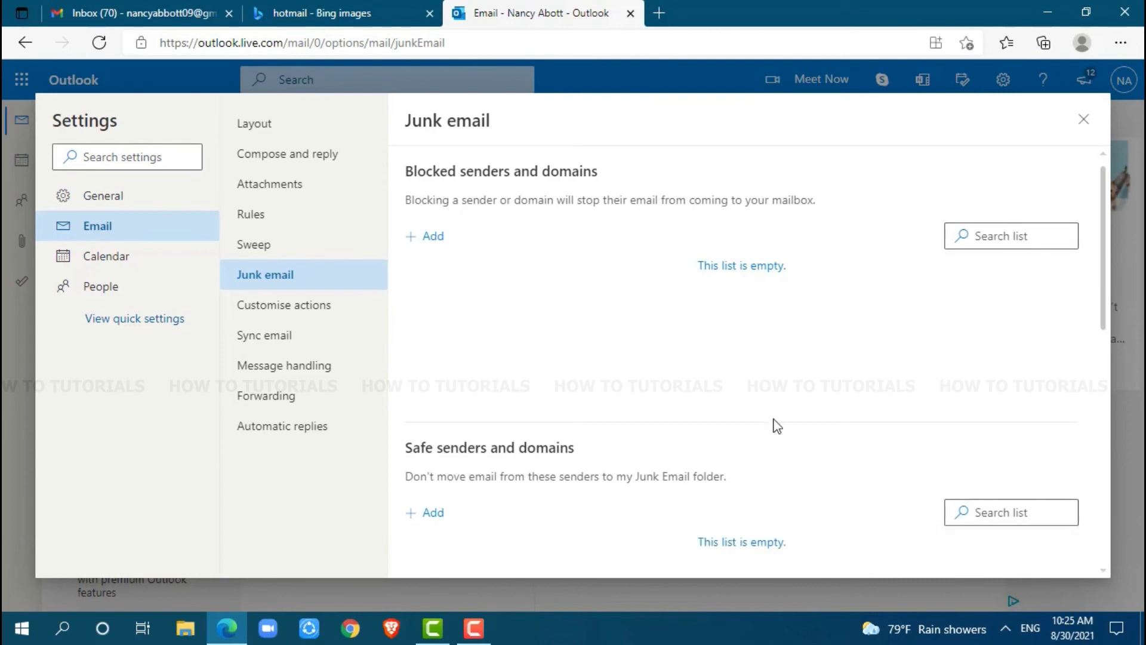
{"action": "mouse_move", "coordinate": [698, 409]}
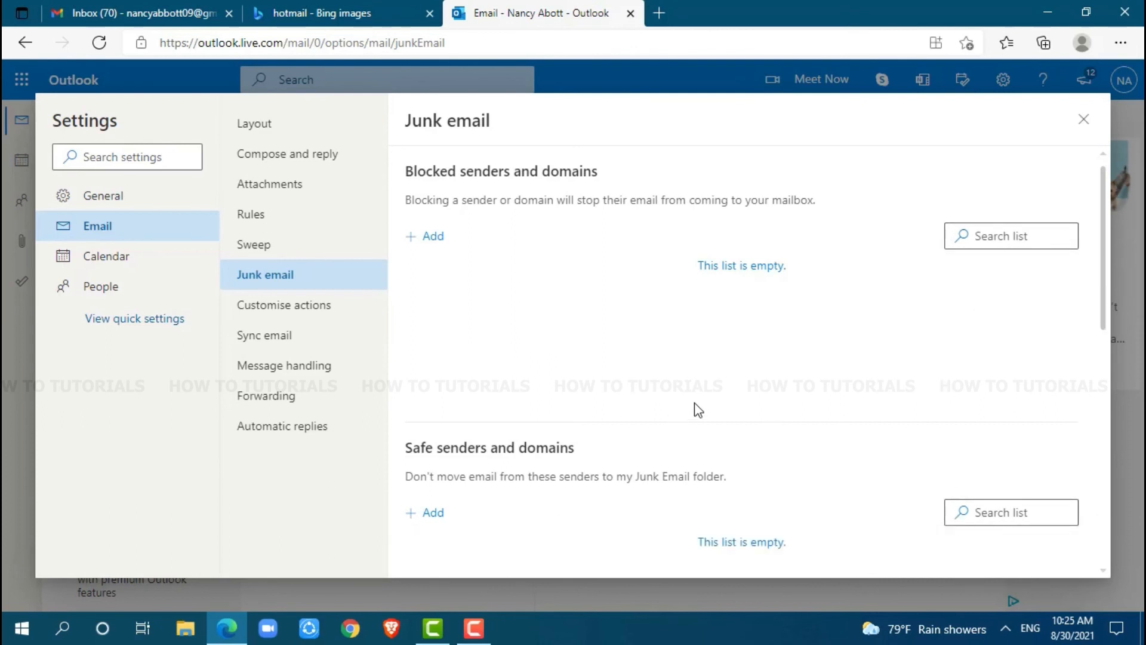
{"action": "mouse_move", "coordinate": [705, 364]}
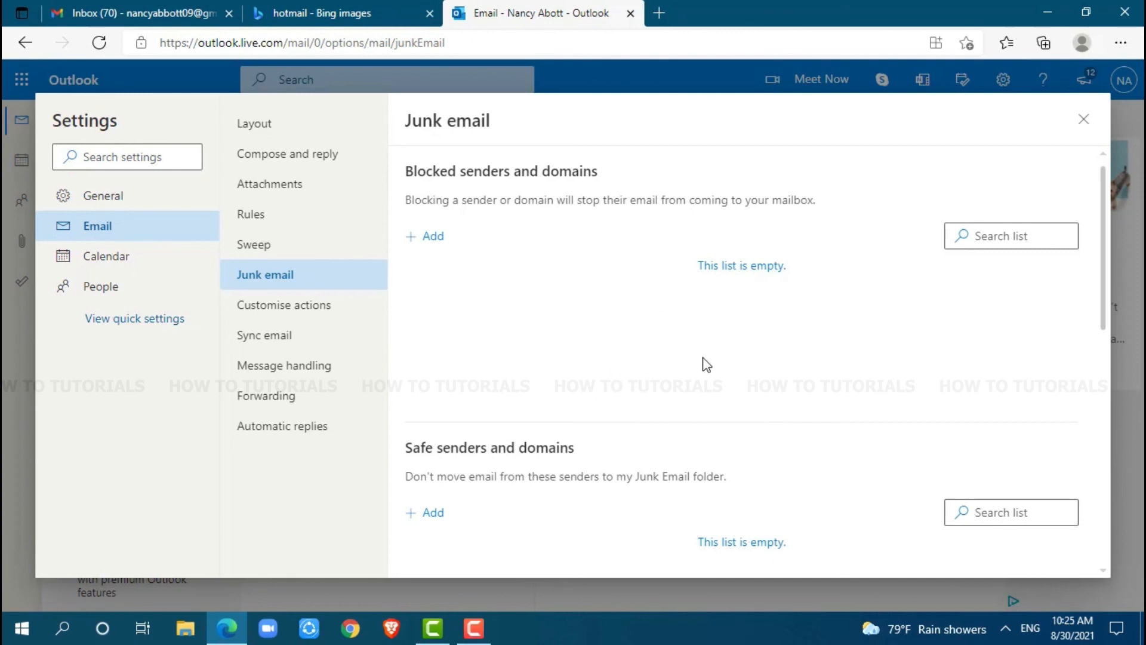